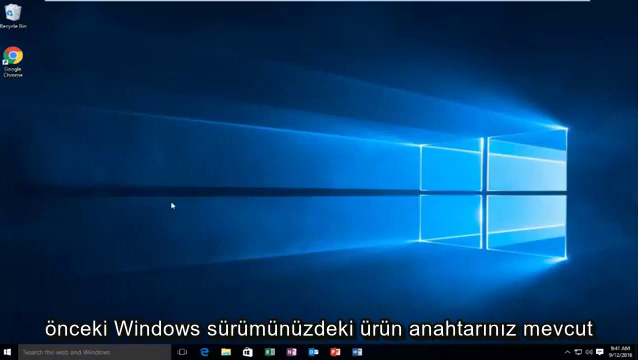
pyautogui.moveTo(98, 232)
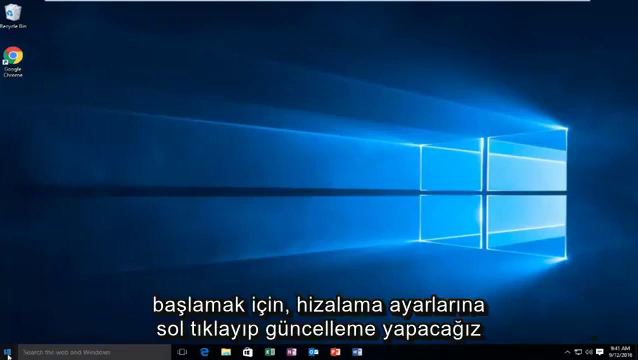
# Step: Reach the Activation page under Update & Security from the Start menu Settings
pyautogui.click(8, 352)
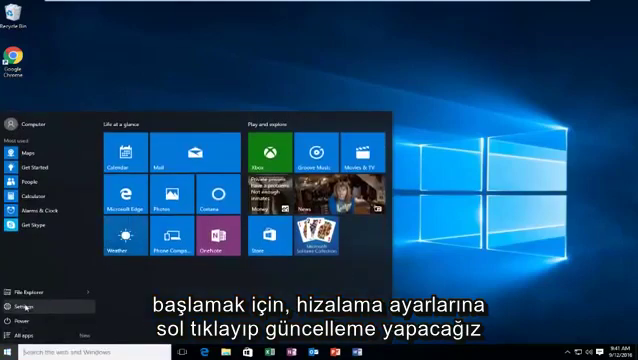
pyautogui.click(12, 296)
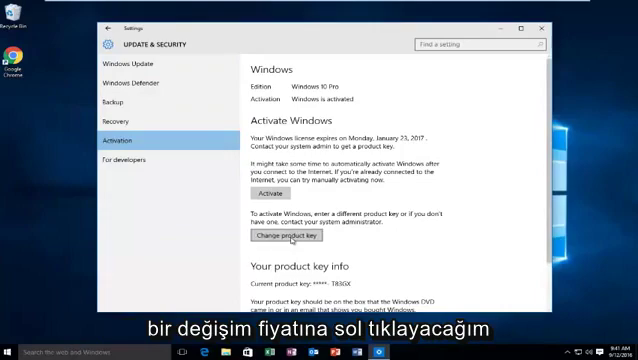
# Step: Start changing the product key, triggering the User Account Control prompt
pyautogui.click(288, 236)
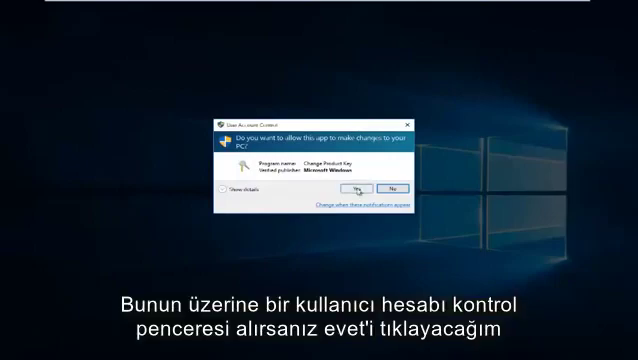
pyautogui.moveTo(360, 188)
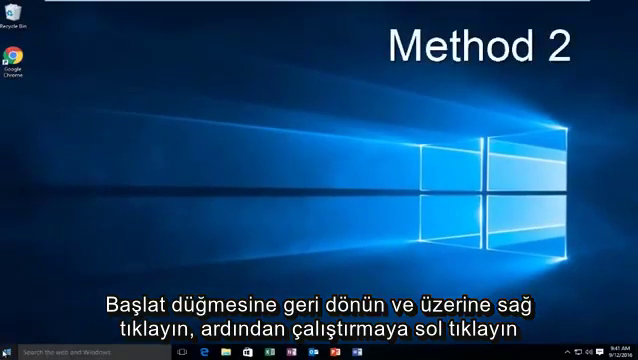
# Step: Run 'slui 4' from the Start right-click menu to launch phone activation
pyautogui.rightClick(8, 352)
pyautogui.write('S')
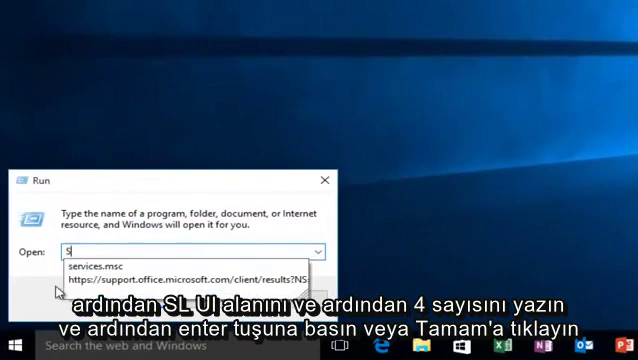
pyautogui.write('lui')
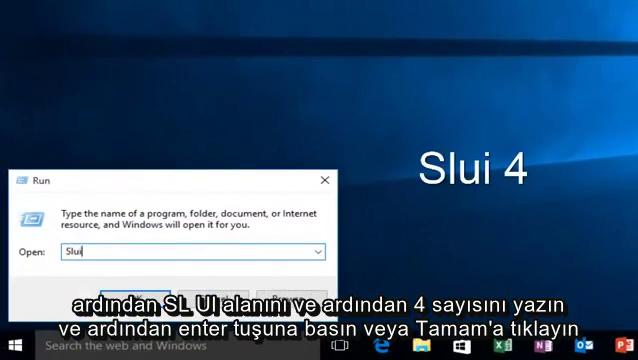
pyautogui.write('4')
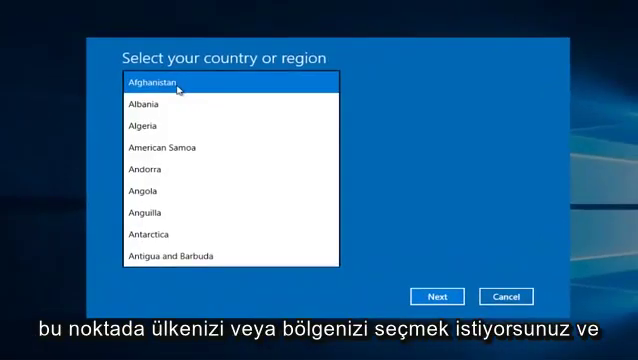
# Step: Choose Algeria as the country or region, then reopen the country list
pyautogui.click(160, 134)
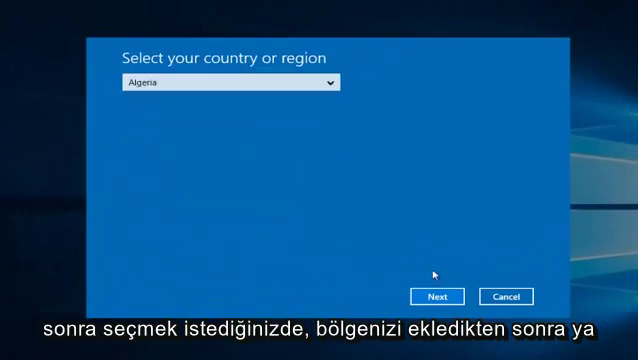
pyautogui.click(438, 296)
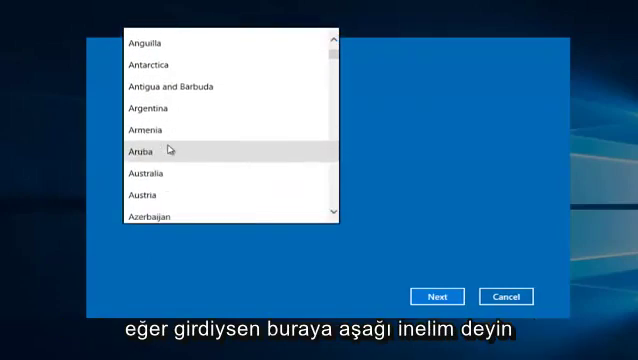
pyautogui.scroll(-3)
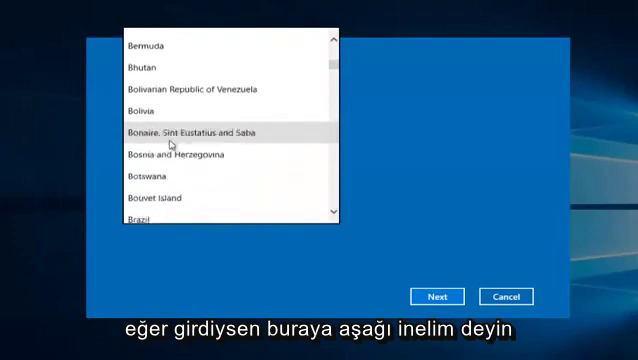
pyautogui.scroll(-3)
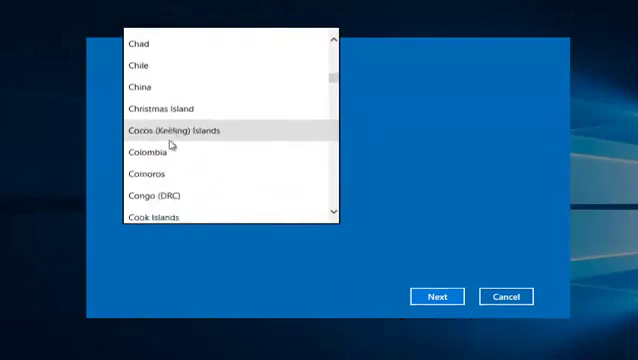
pyautogui.scroll(3)
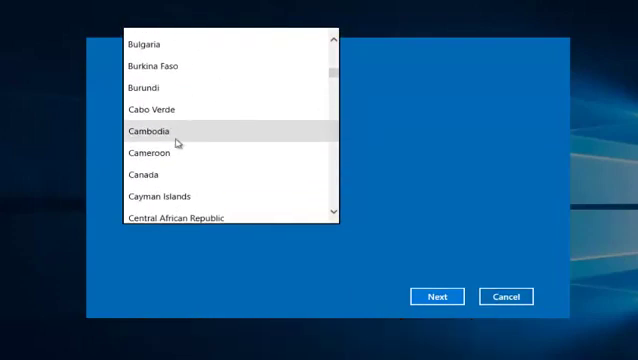